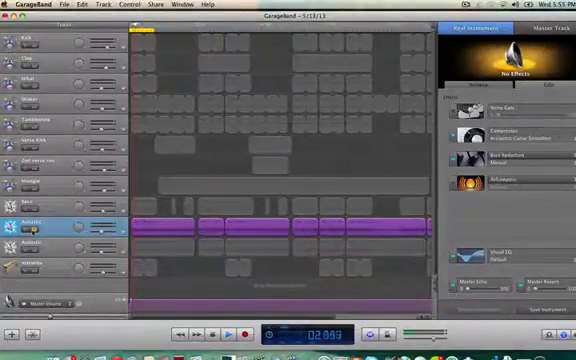
# Step: Open the Acoustic track's AULowpass filter editor to show its cutoff curve
pyautogui.click(196, 333)
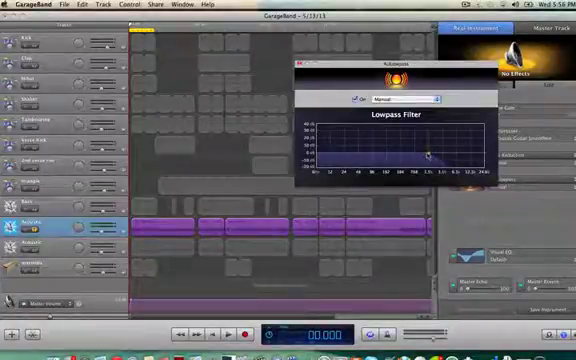
pyautogui.moveTo(428, 150); pyautogui.dragTo(435, 152)
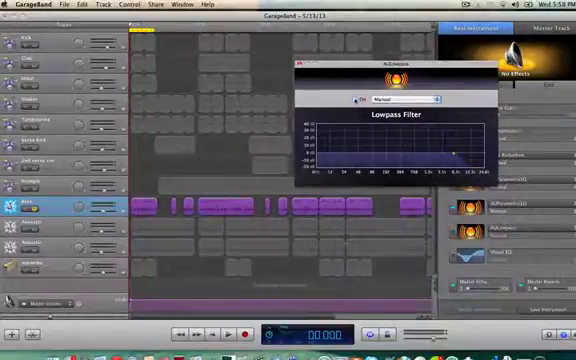
# Step: Set the Bass track's AULowpass cutoff toward the high frequency end
pyautogui.click(212, 332)
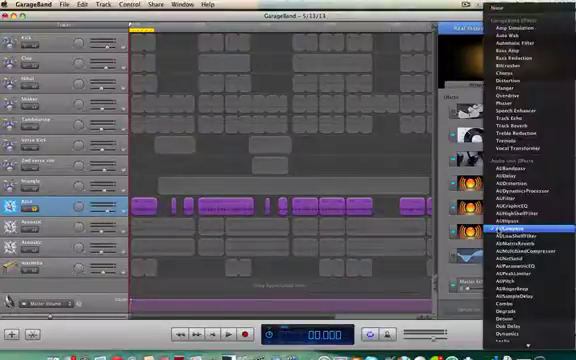
# Step: Add AULowpass from the Audio Unit Effects list to the Bass track's effect chain
pyautogui.scroll(-3)
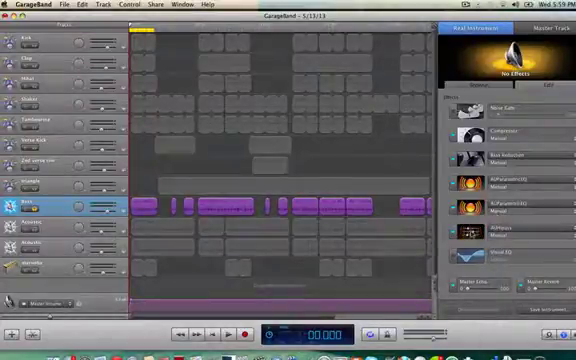
pyautogui.click(478, 157)
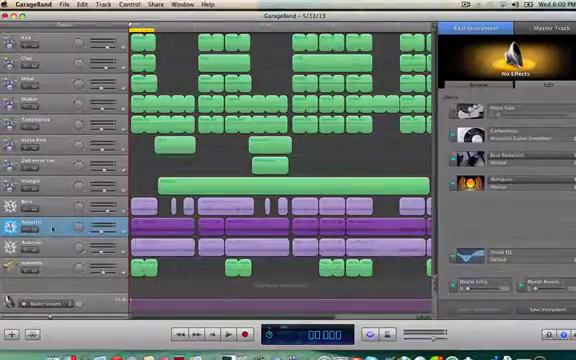
# Step: Open the Acoustic track's AUHipass Highpass Filter window and start playback to hear it
pyautogui.click(203, 332)
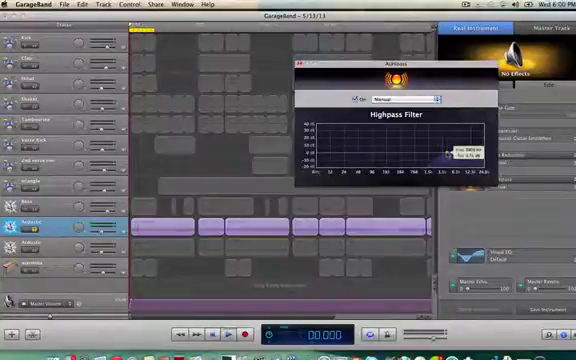
pyautogui.click(213, 335)
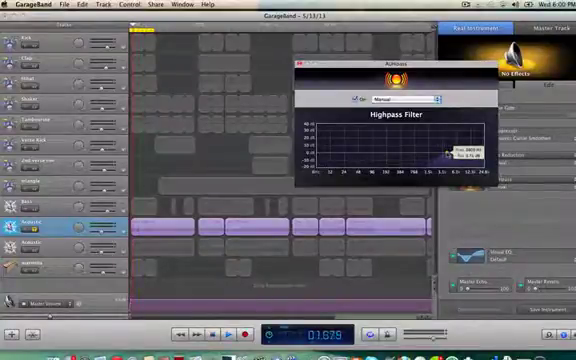